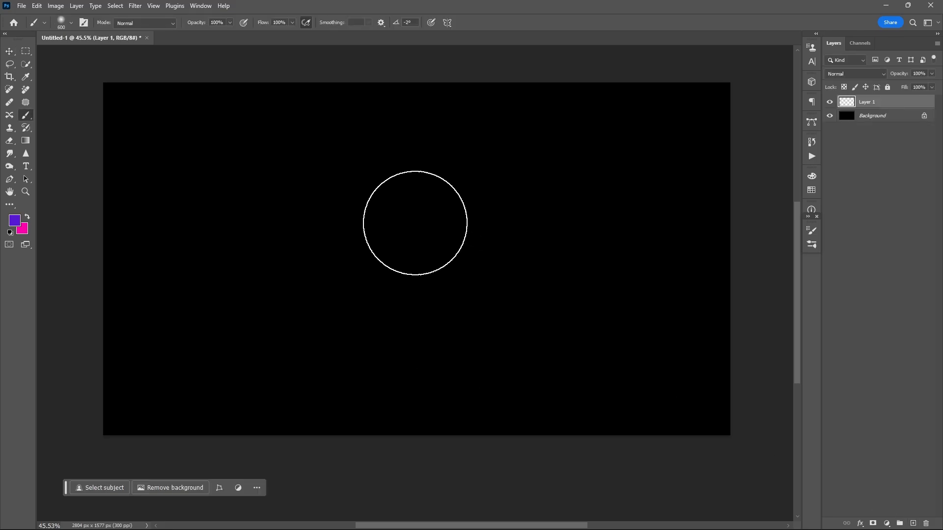
- Paint soft purple streaks at the top and lower left of the black canvas
left_click(73, 22)
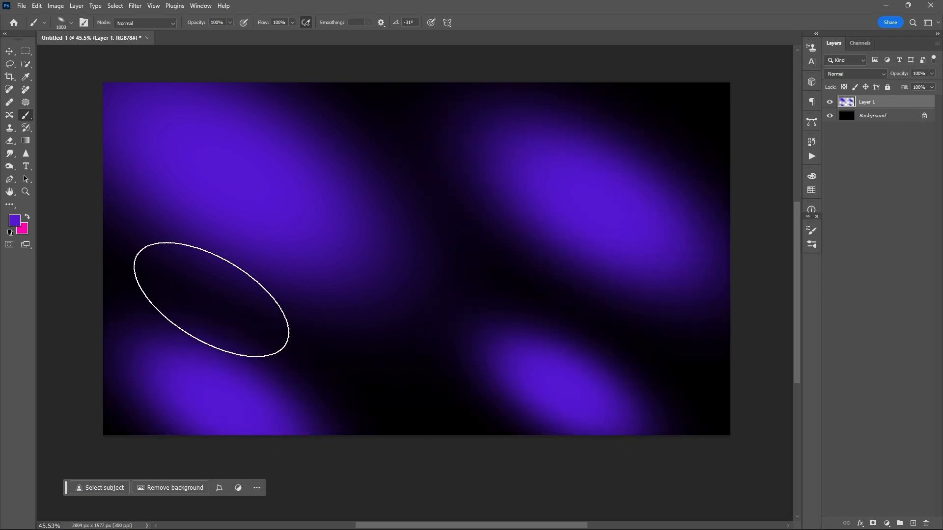
left_click(26, 217)
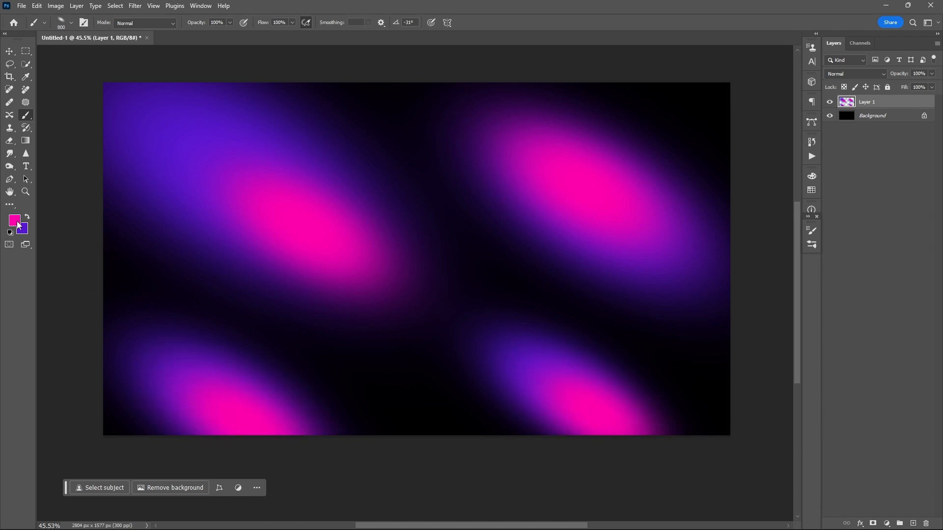
- Add red-pink cores, stamp visible layers, and convert the merged layer to a smart object
left_click(14, 221)
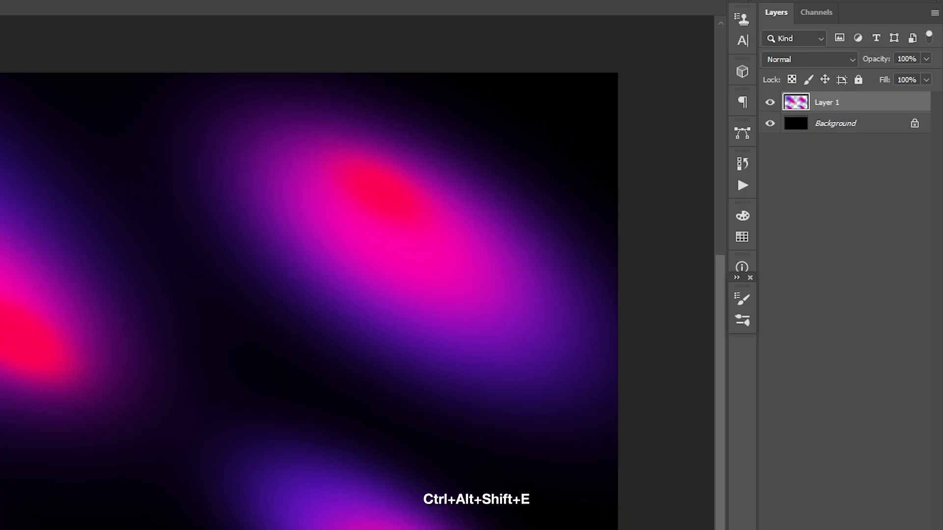
mouse_move(875, 105)
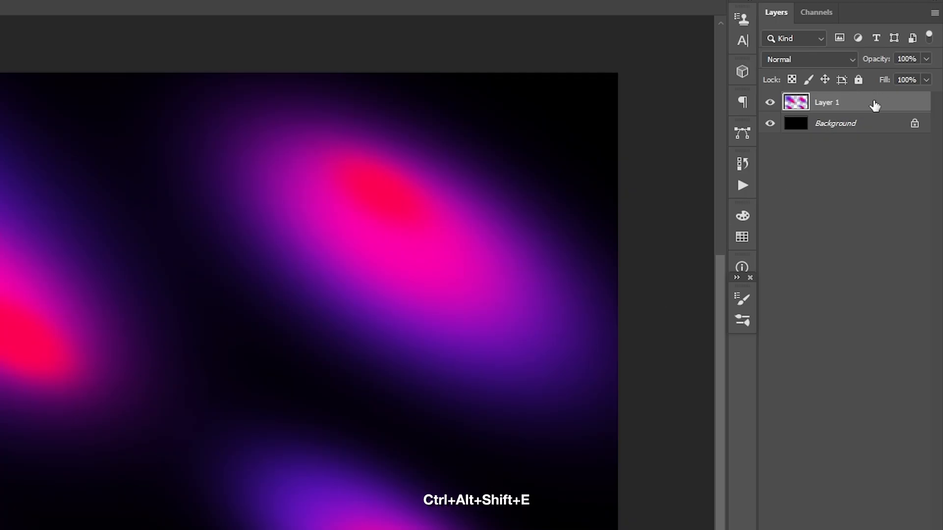
key("Ctrl+Alt+Shift+E")
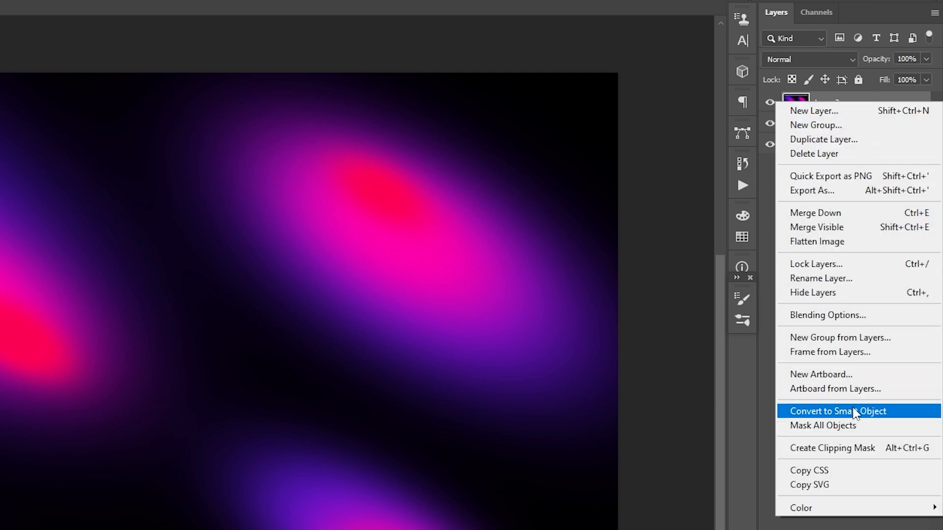
left_click(836, 411)
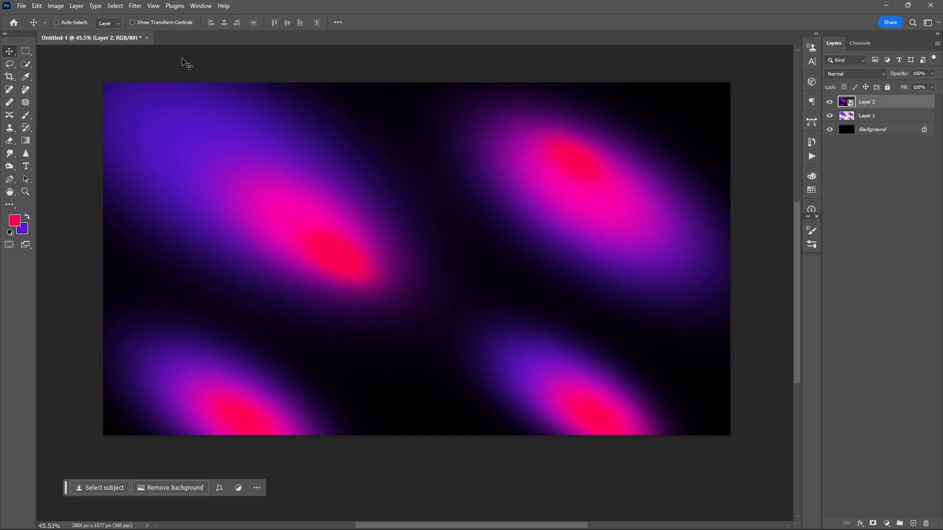
left_click(135, 5)
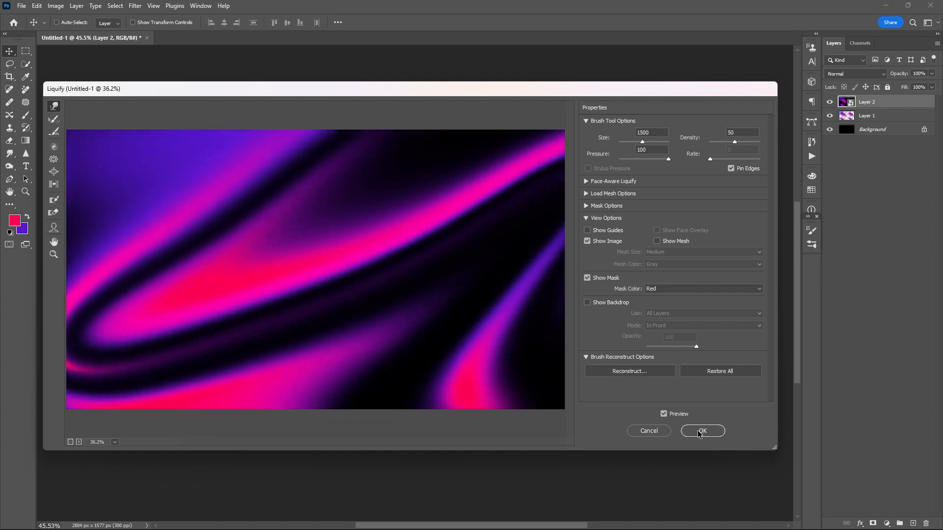
- Apply the Liquify Forward Warp distortion to create swirling ribbons
left_click(701, 430)
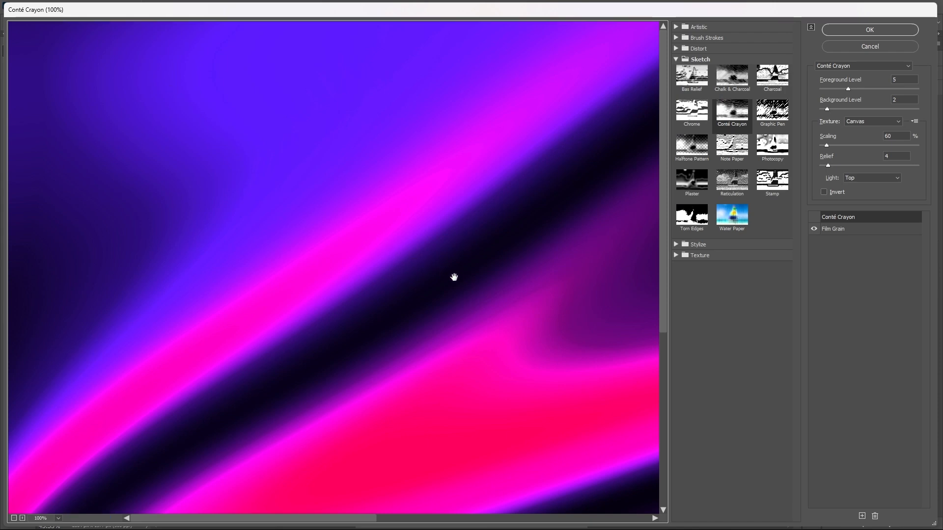
- Select the Film Grain layer above Conté Crayon and set its Intensity to 8
left_click(833, 228)
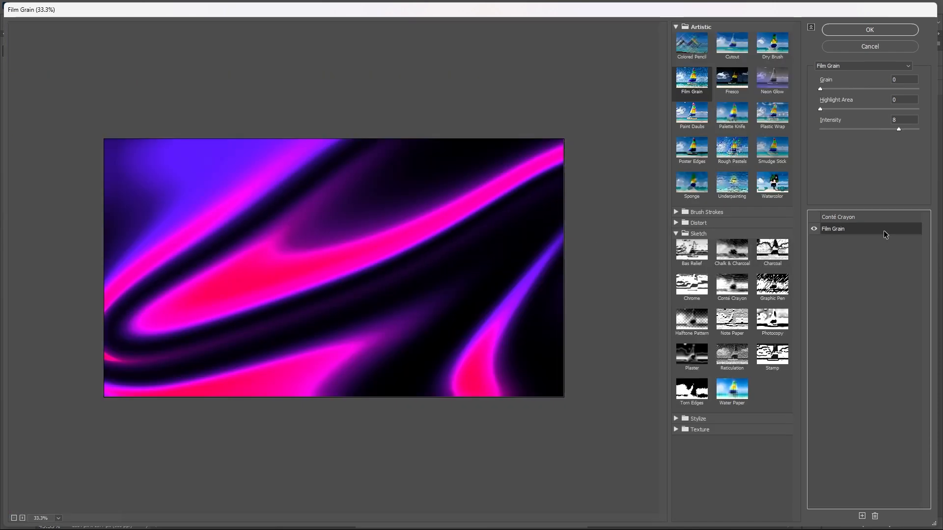